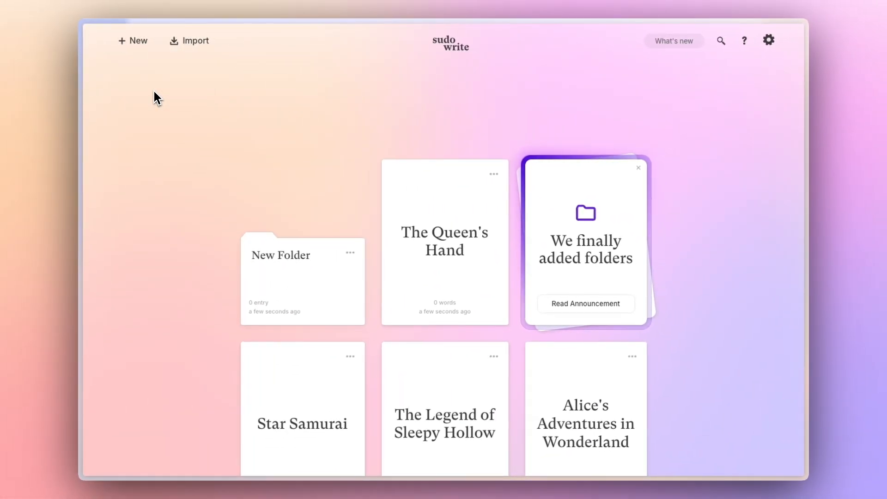
Rename the new home-page folder to 'Public Domain'
{"action": "double_click", "coordinate": [293, 254]}
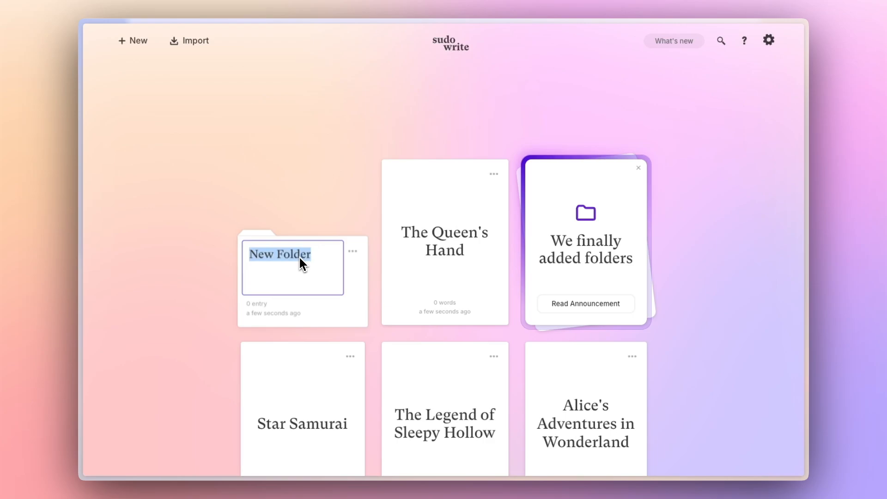
{"action": "type", "text": "Public"}
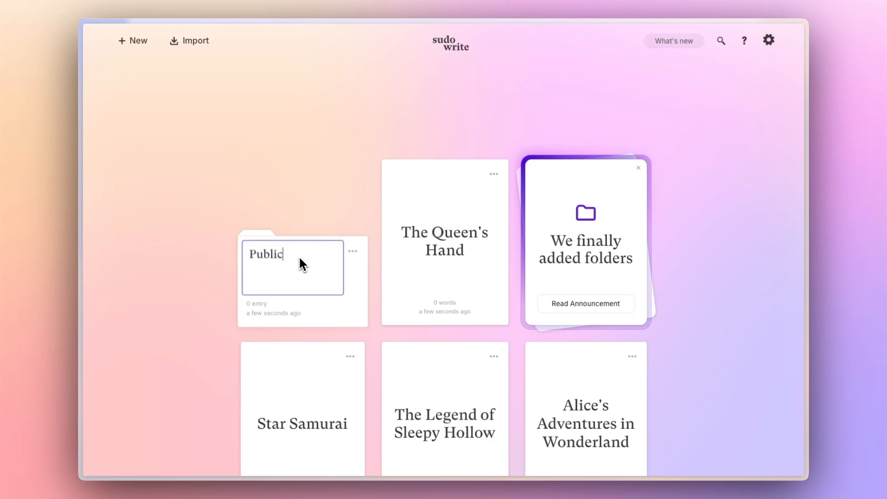
{"action": "type", "text": "Domain"}
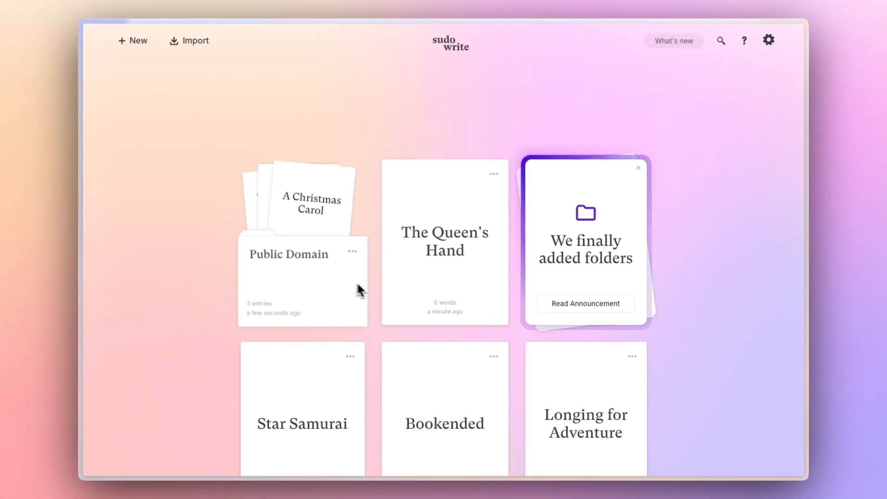
Move the Metamorphosis project via its ••• menu into the Public Domain folder
{"action": "scroll", "scroll_direction": "down", "scroll_amount": 3}
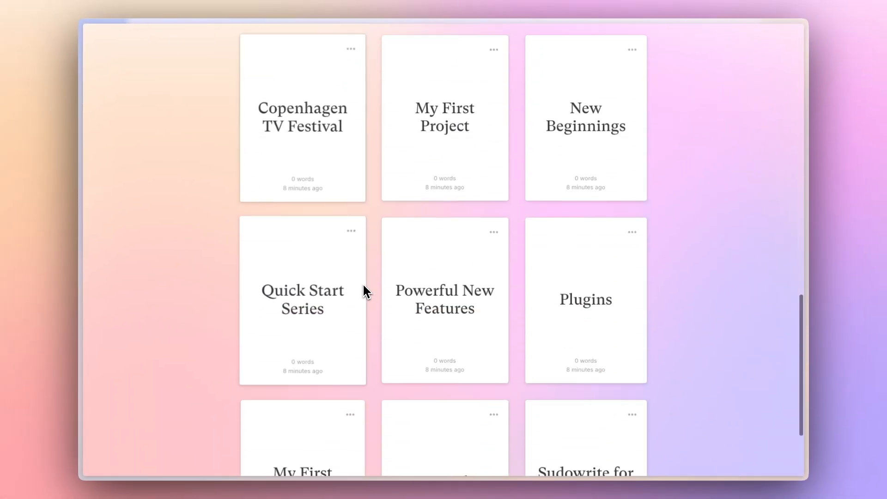
{"action": "scroll", "scroll_direction": "down", "scroll_amount": 3}
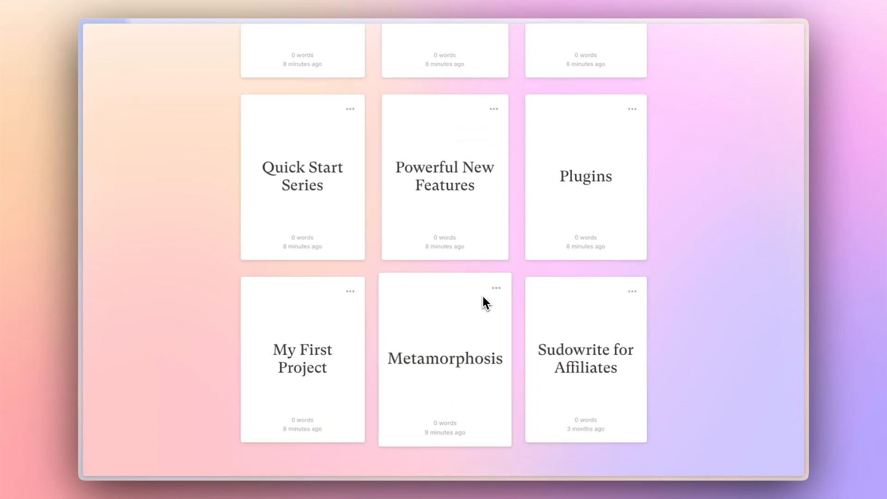
{"action": "mouse_move", "coordinate": [496, 288]}
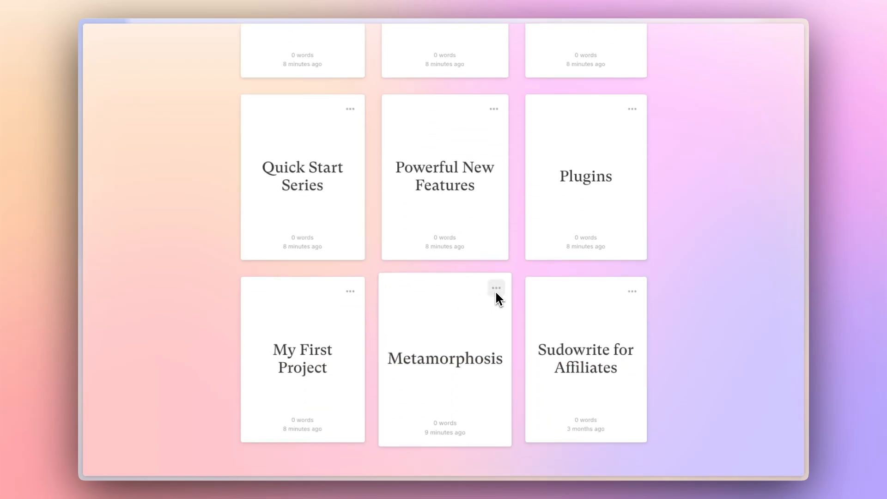
{"action": "left_click", "coordinate": [495, 288]}
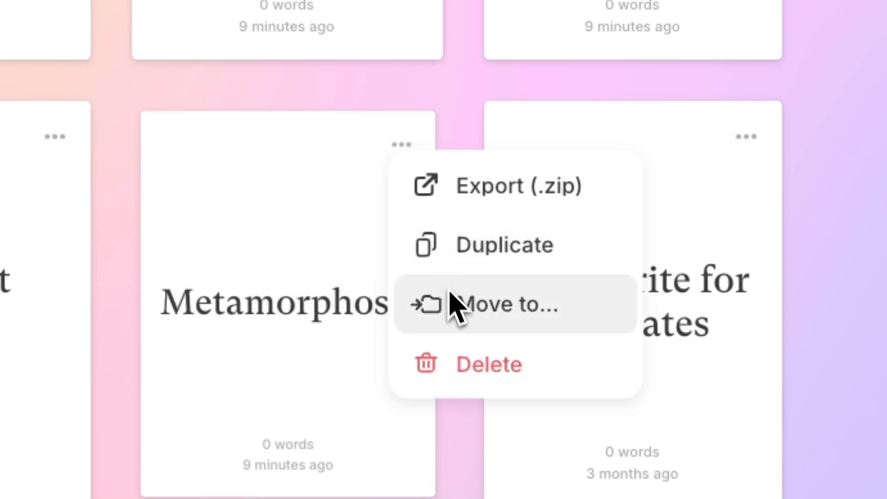
{"action": "mouse_move", "coordinate": [472, 326]}
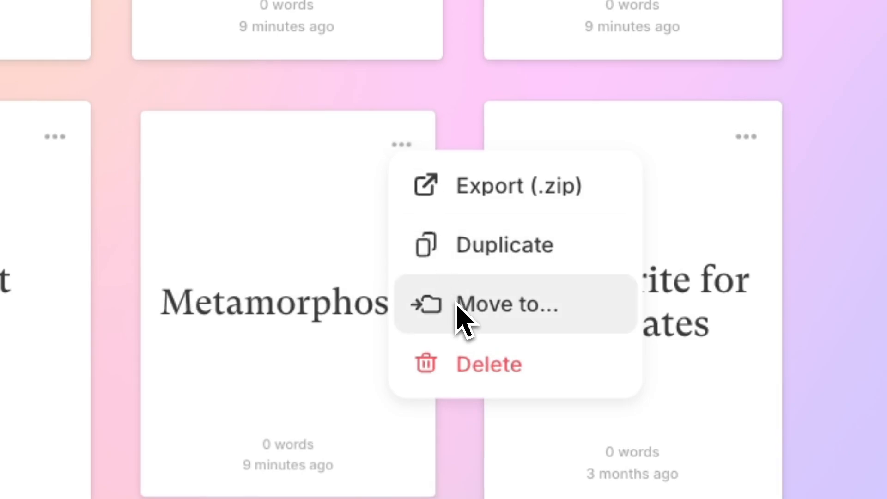
{"action": "left_click", "coordinate": [502, 304]}
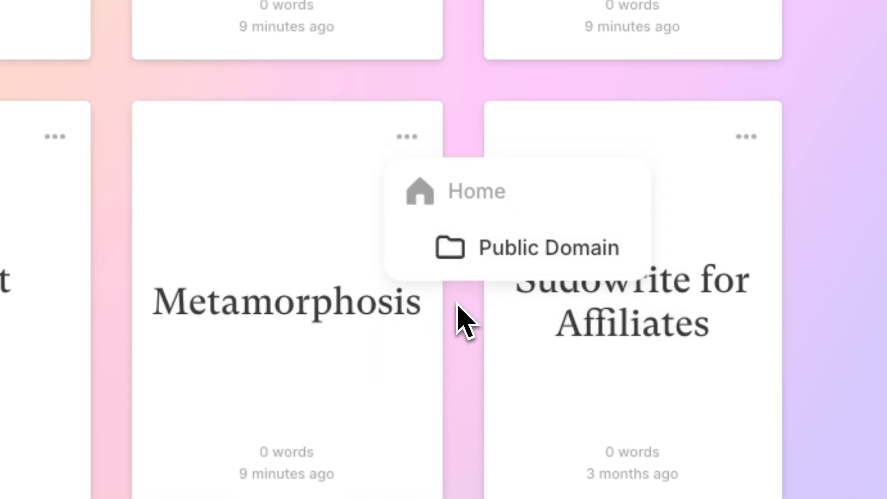
{"action": "mouse_move", "coordinate": [464, 266]}
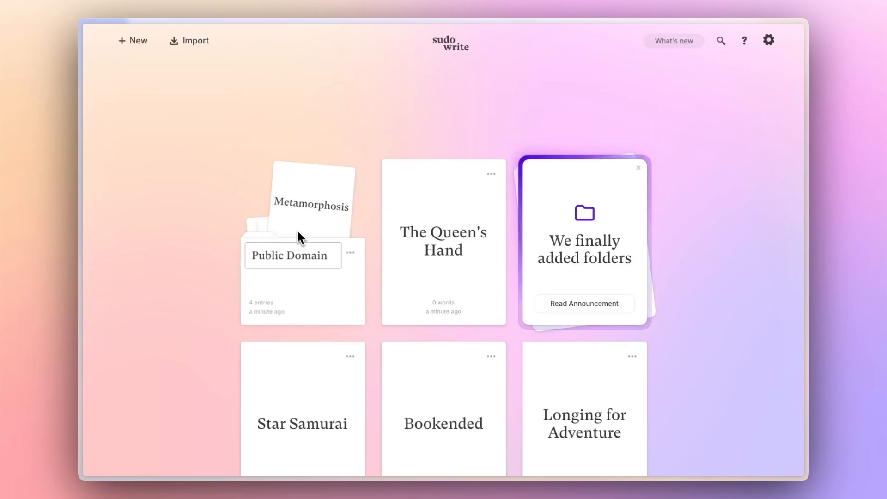
Enter the Public Domain folder to add a nested New Folder inside it
{"action": "left_click", "coordinate": [292, 255]}
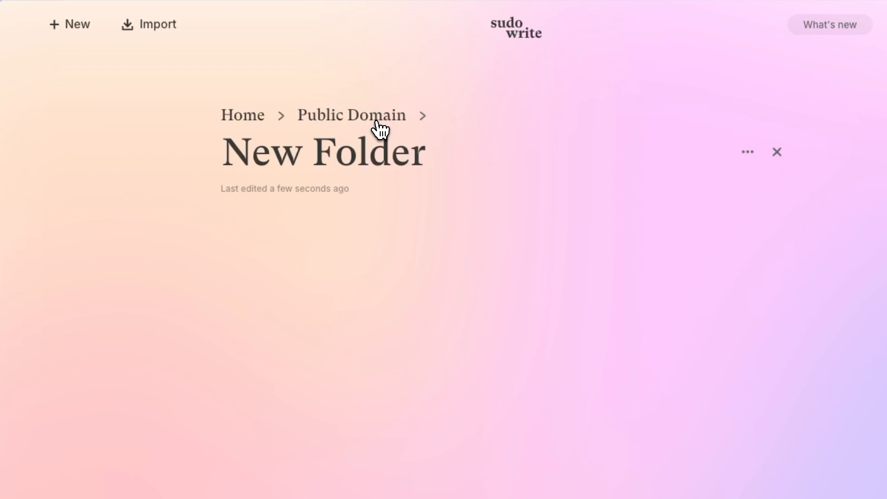
Delete the empty nested New Folder, leaving Public Domain with its four projects
{"action": "left_click", "coordinate": [351, 114]}
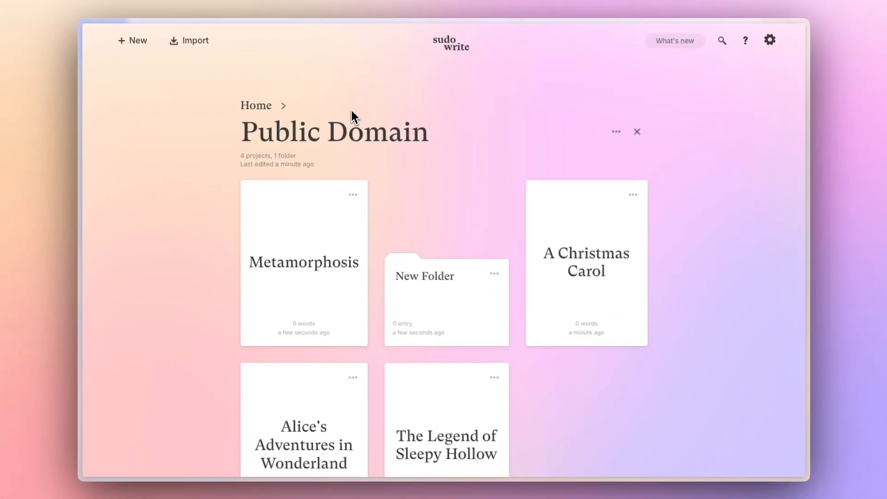
{"action": "mouse_move", "coordinate": [472, 315]}
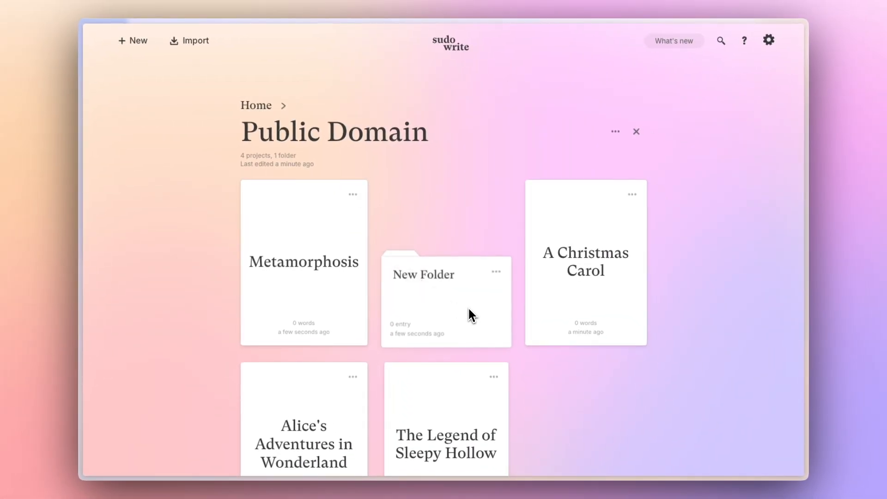
{"action": "mouse_move", "coordinate": [495, 271]}
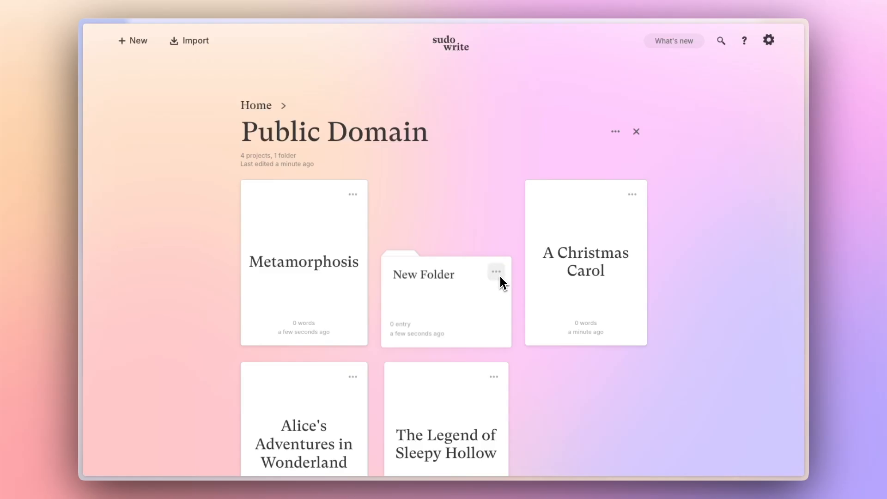
{"action": "left_click", "coordinate": [496, 270]}
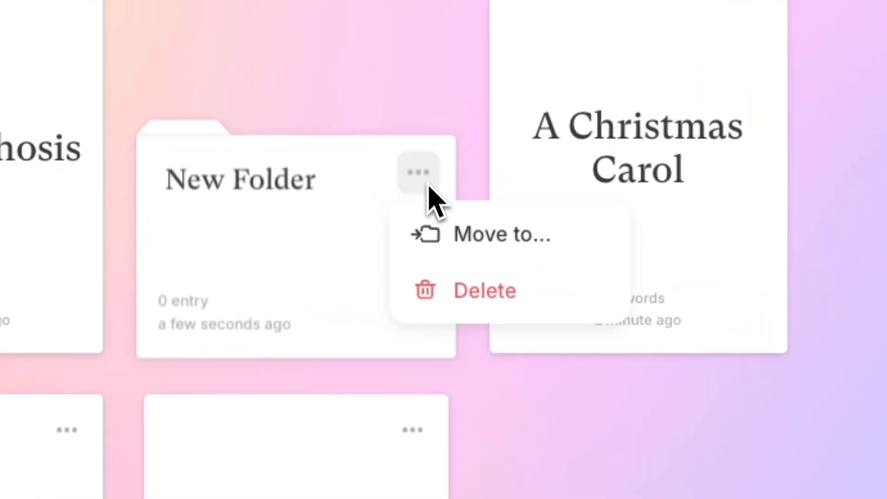
{"action": "left_click", "coordinate": [483, 290]}
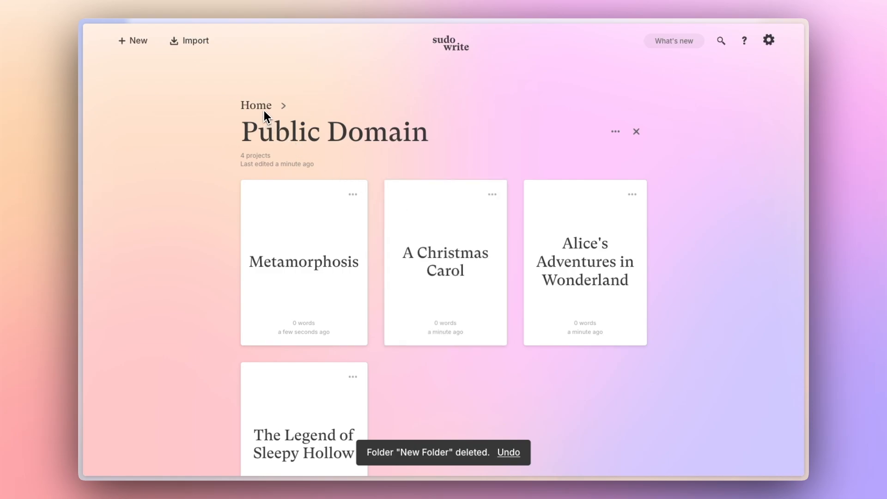
Review the Deleted projects list from settings, then return to the home dashboard
{"action": "left_click", "coordinate": [255, 105]}
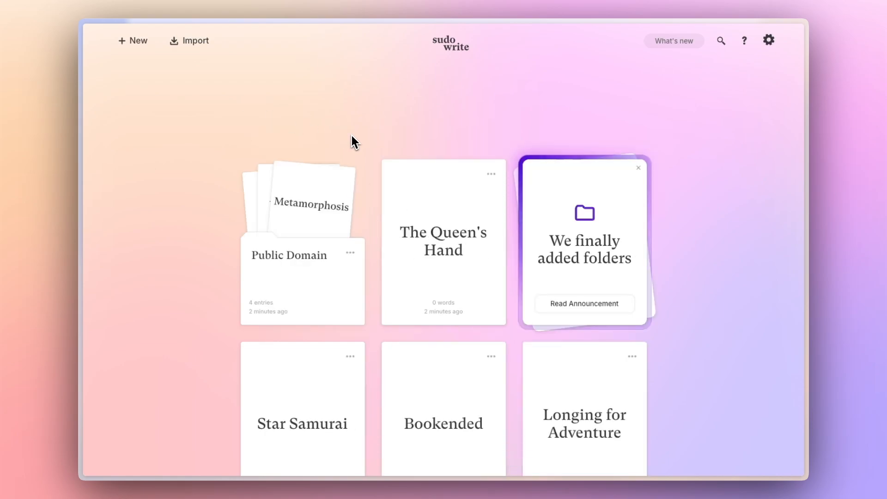
{"action": "mouse_move", "coordinate": [362, 134]}
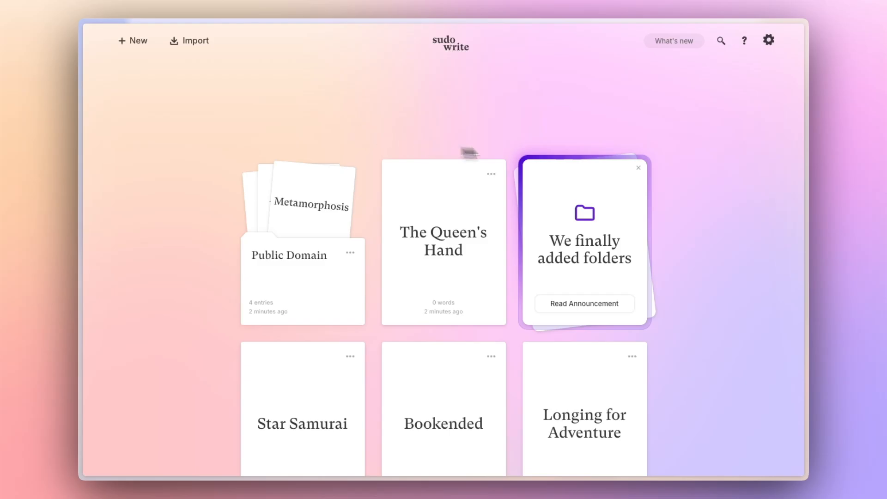
{"action": "left_click", "coordinate": [768, 40]}
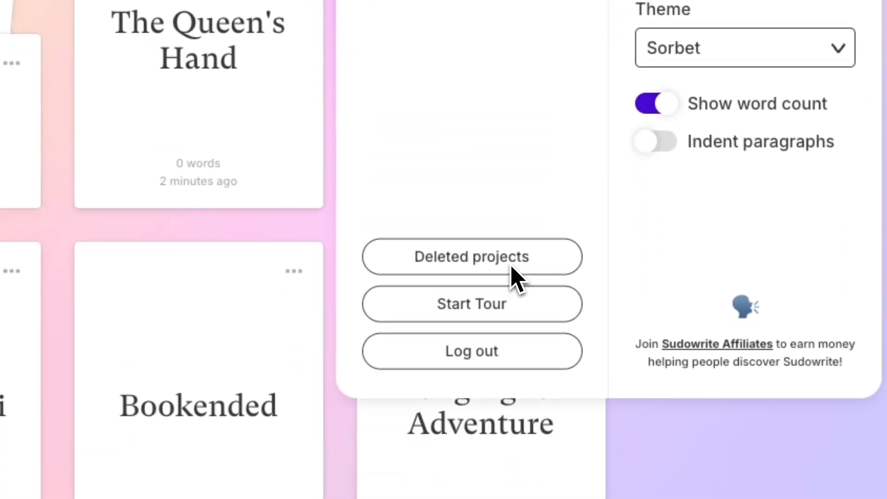
{"action": "left_click", "coordinate": [471, 256]}
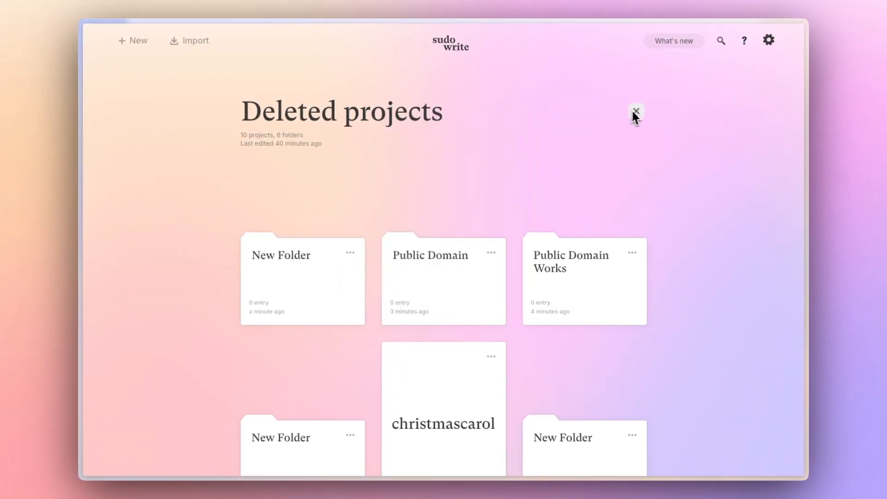
{"action": "left_click", "coordinate": [636, 111]}
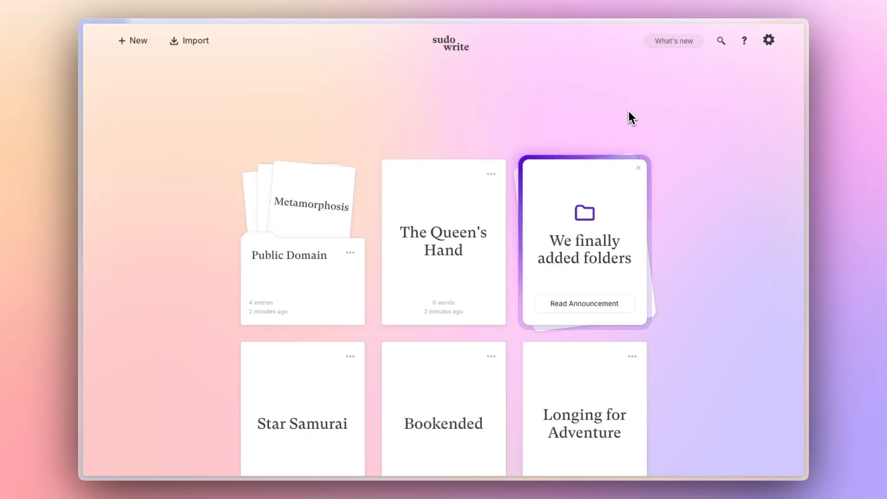